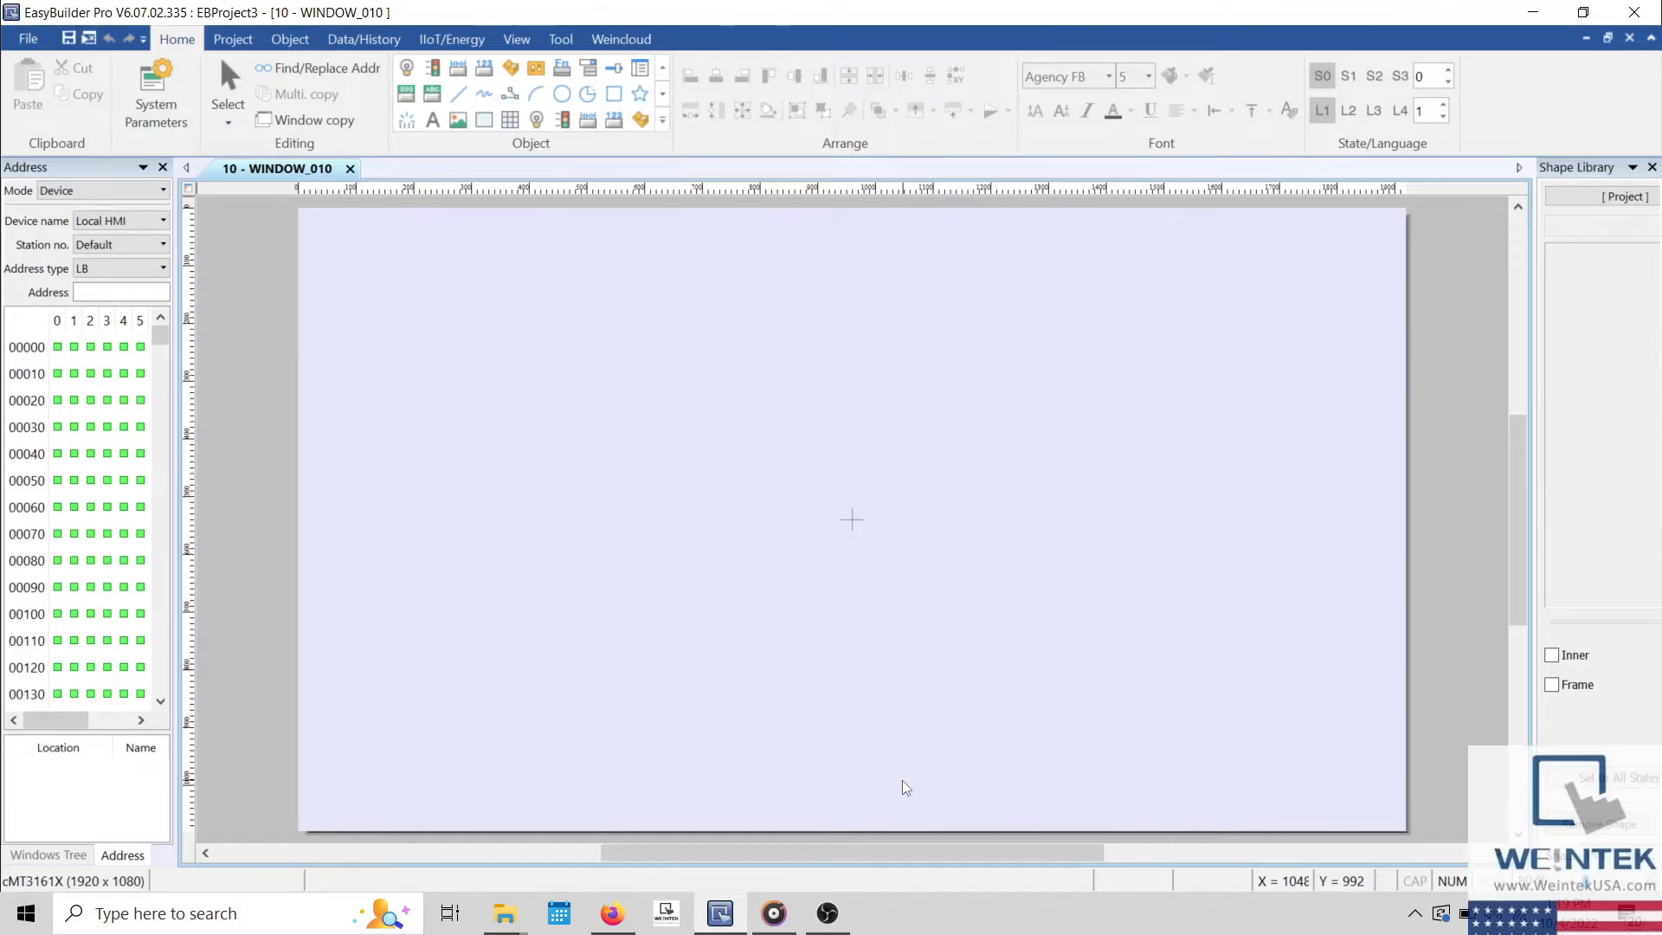
{"action": "mouse_move", "coordinate": [445, 549]}
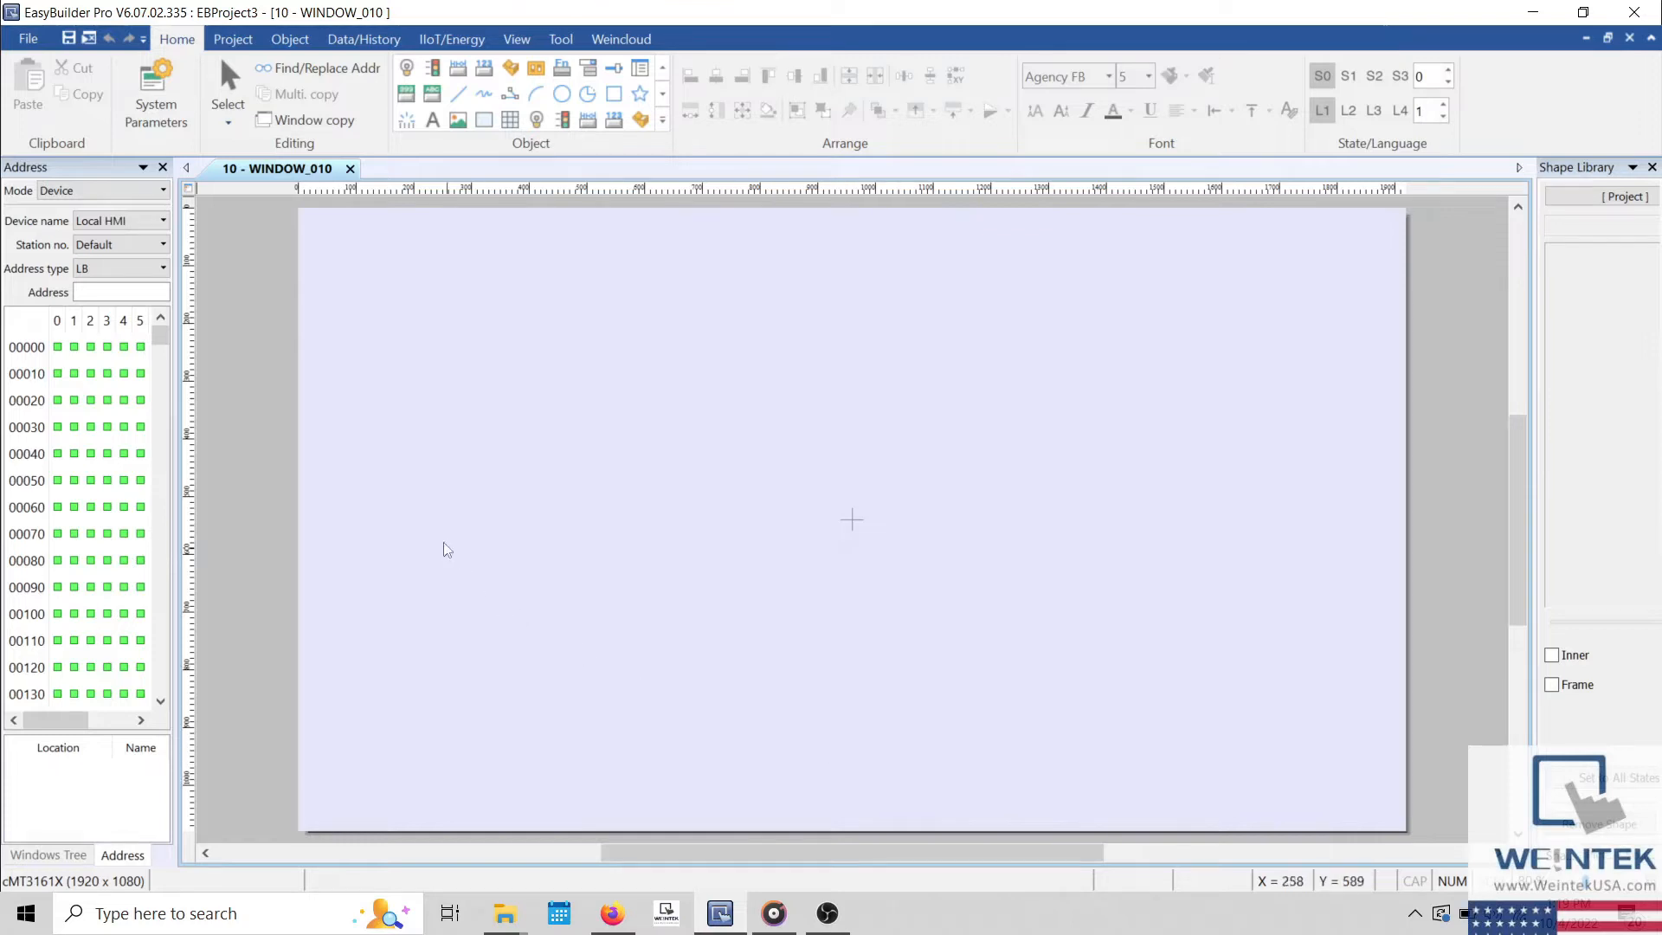
{"action": "mouse_move", "coordinate": [263, 224]}
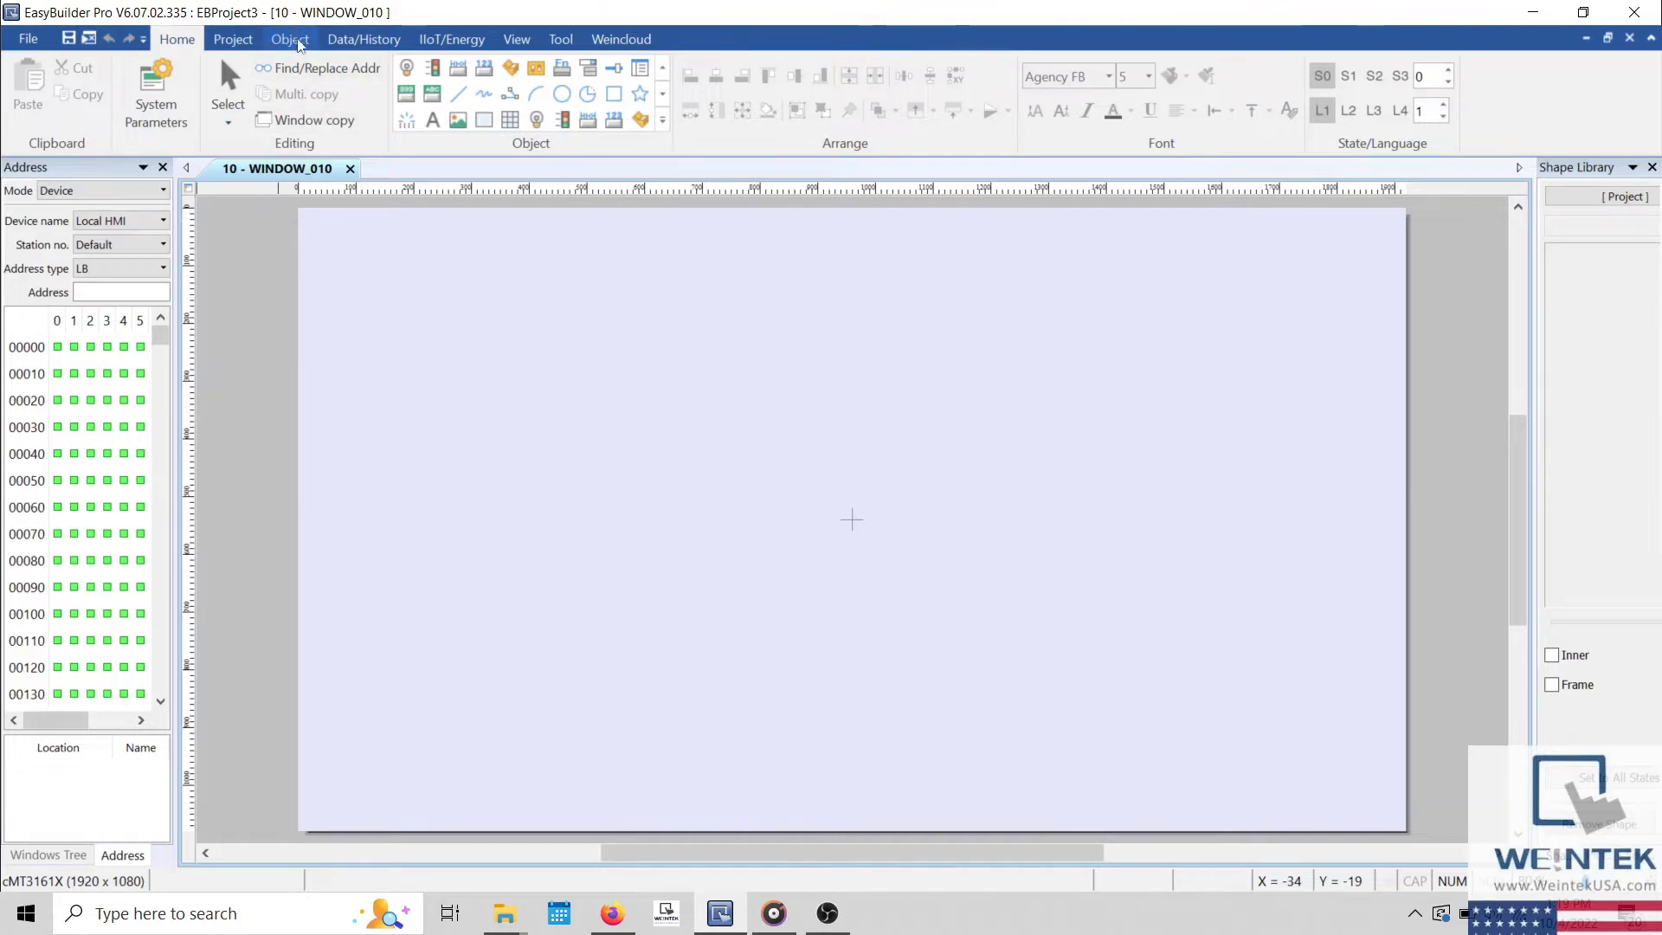
- Show the Object ribbon with the Option List command in the Button/Switch group
{"action": "left_click", "coordinate": [289, 40]}
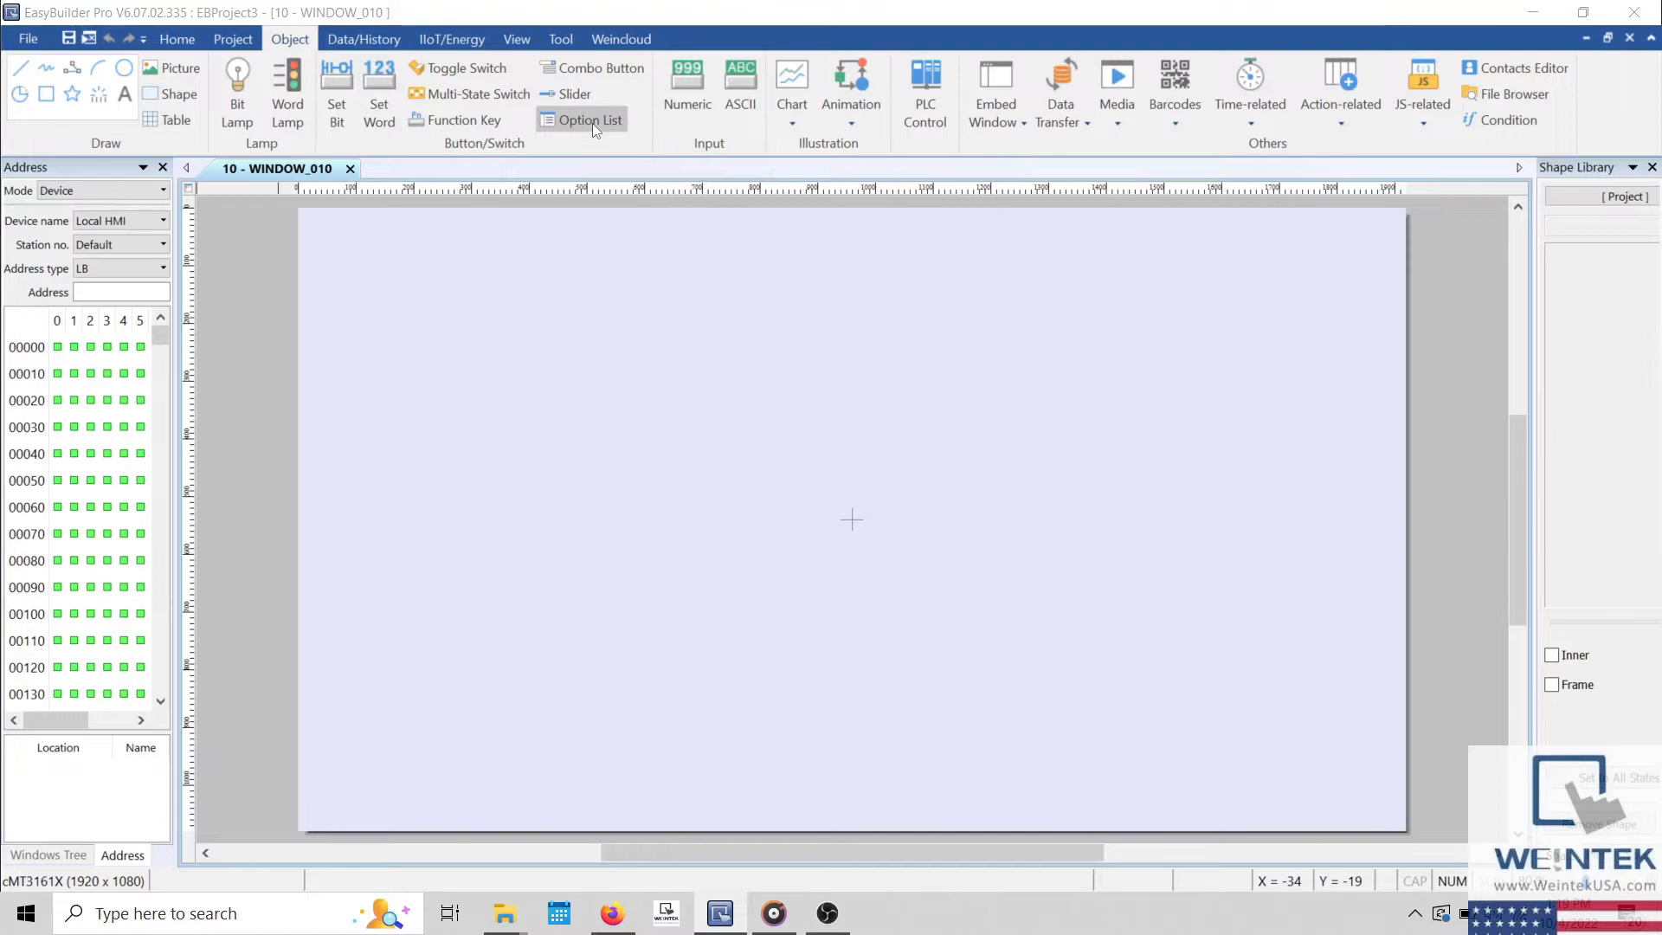
- Create an Option List with Standard style, Predefine source and Item no. 4
{"action": "left_click", "coordinate": [582, 119]}
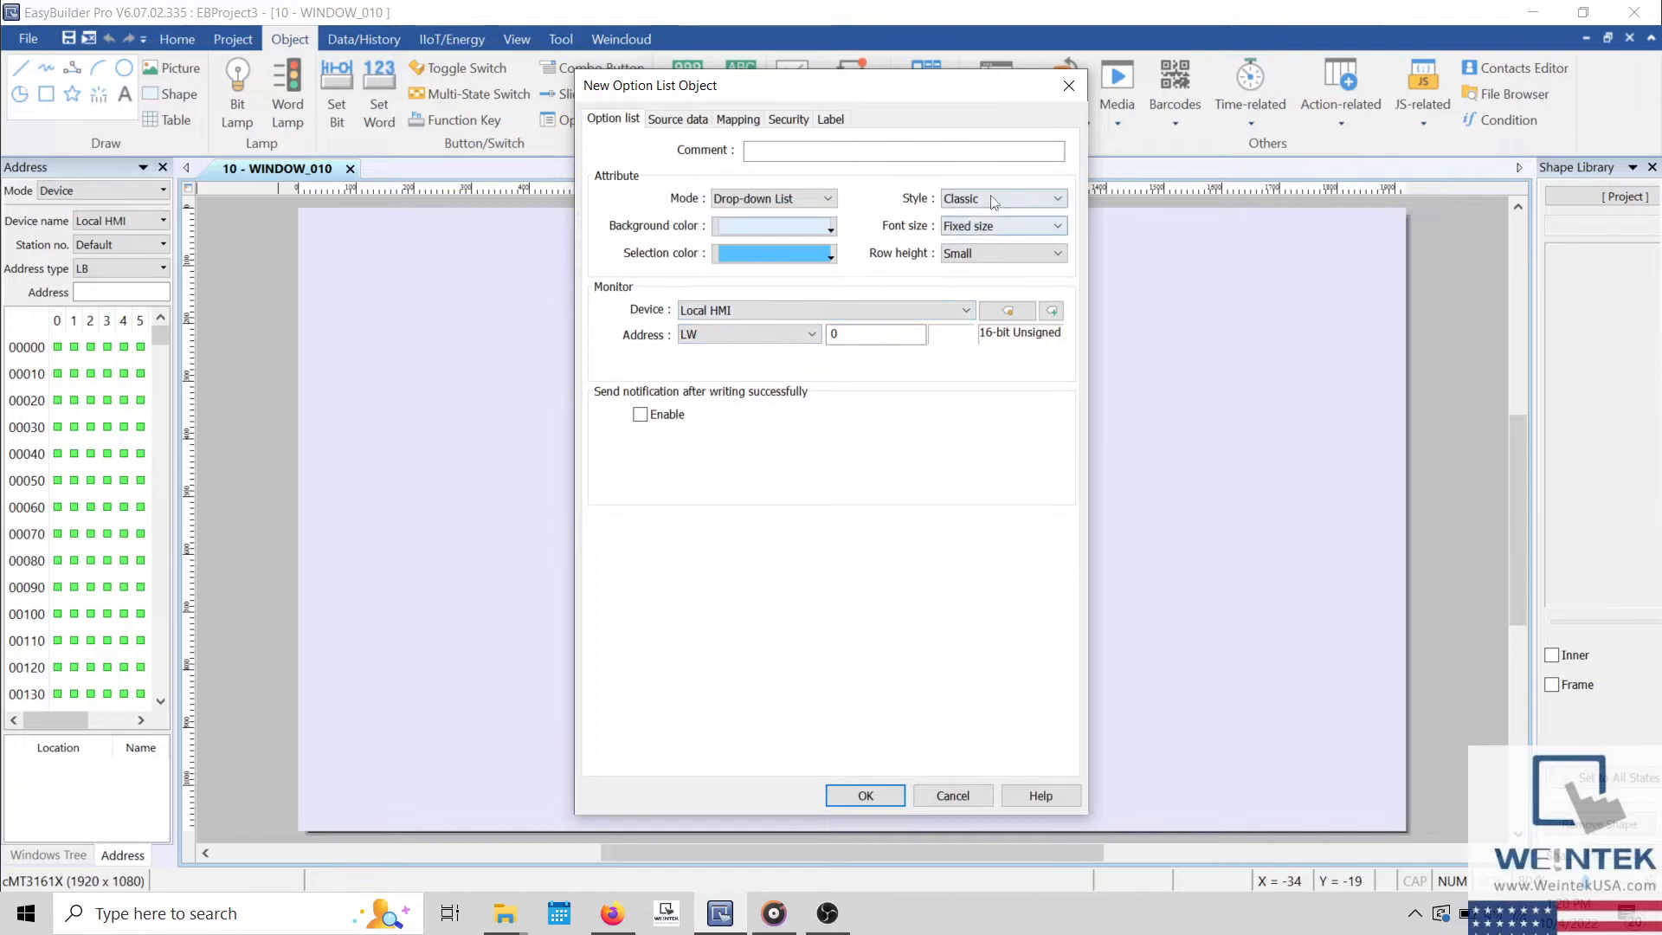
{"action": "left_click", "coordinate": [1001, 198]}
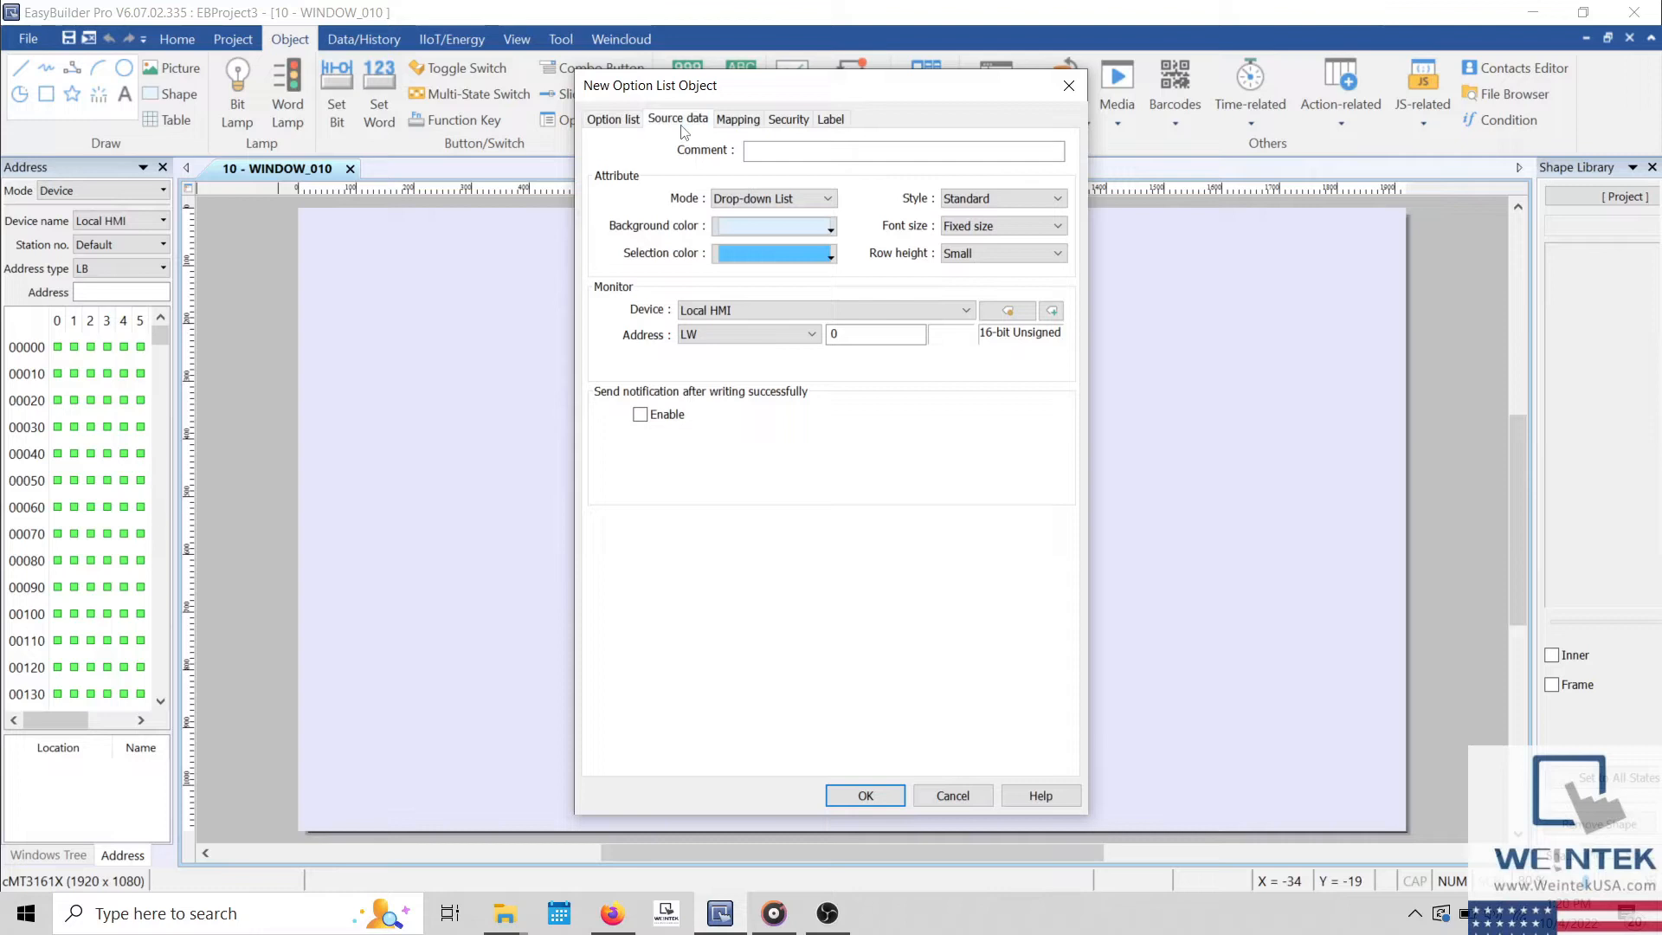
{"action": "left_click", "coordinate": [677, 119]}
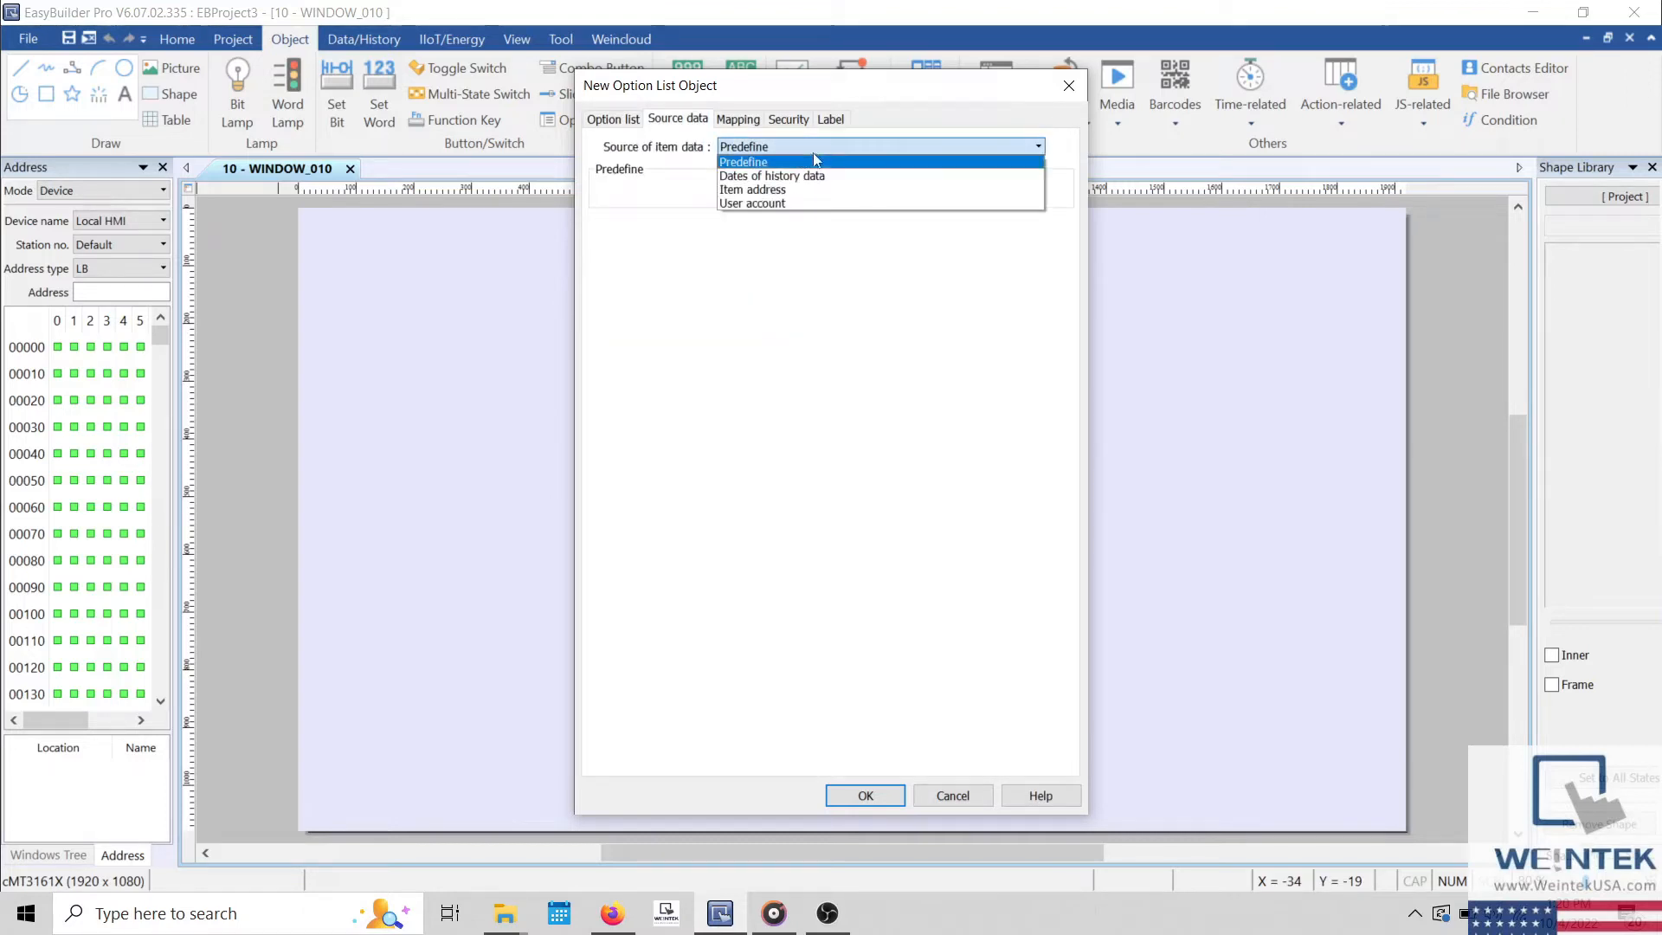
{"action": "mouse_move", "coordinate": [852, 175]}
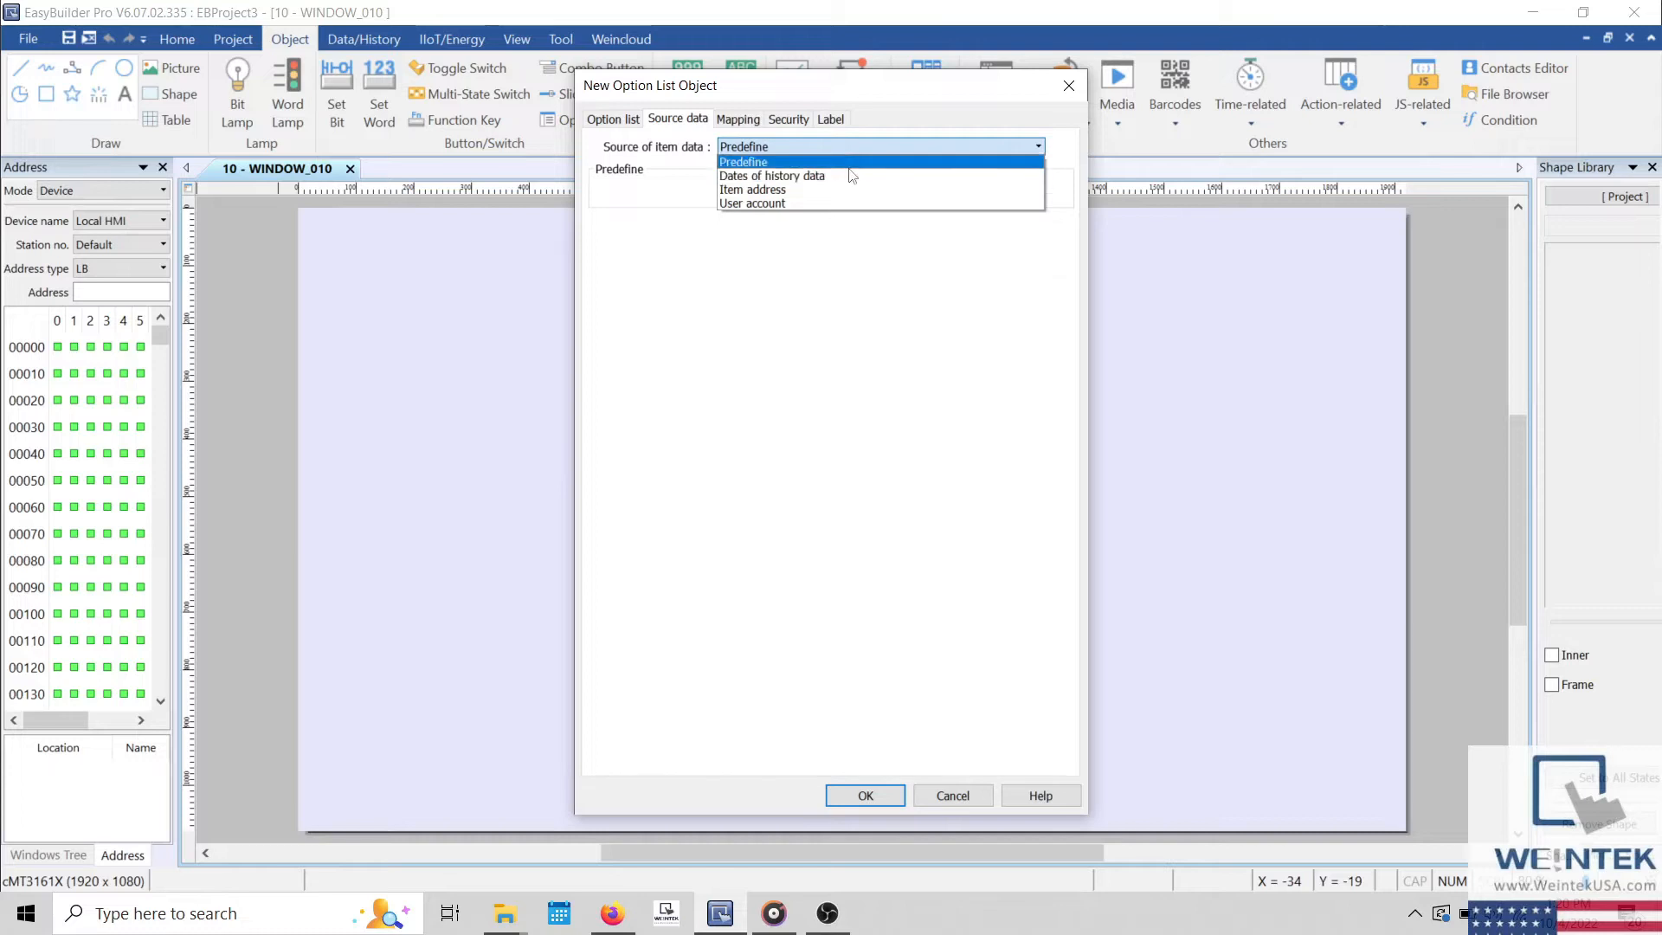
{"action": "left_click", "coordinate": [742, 145]}
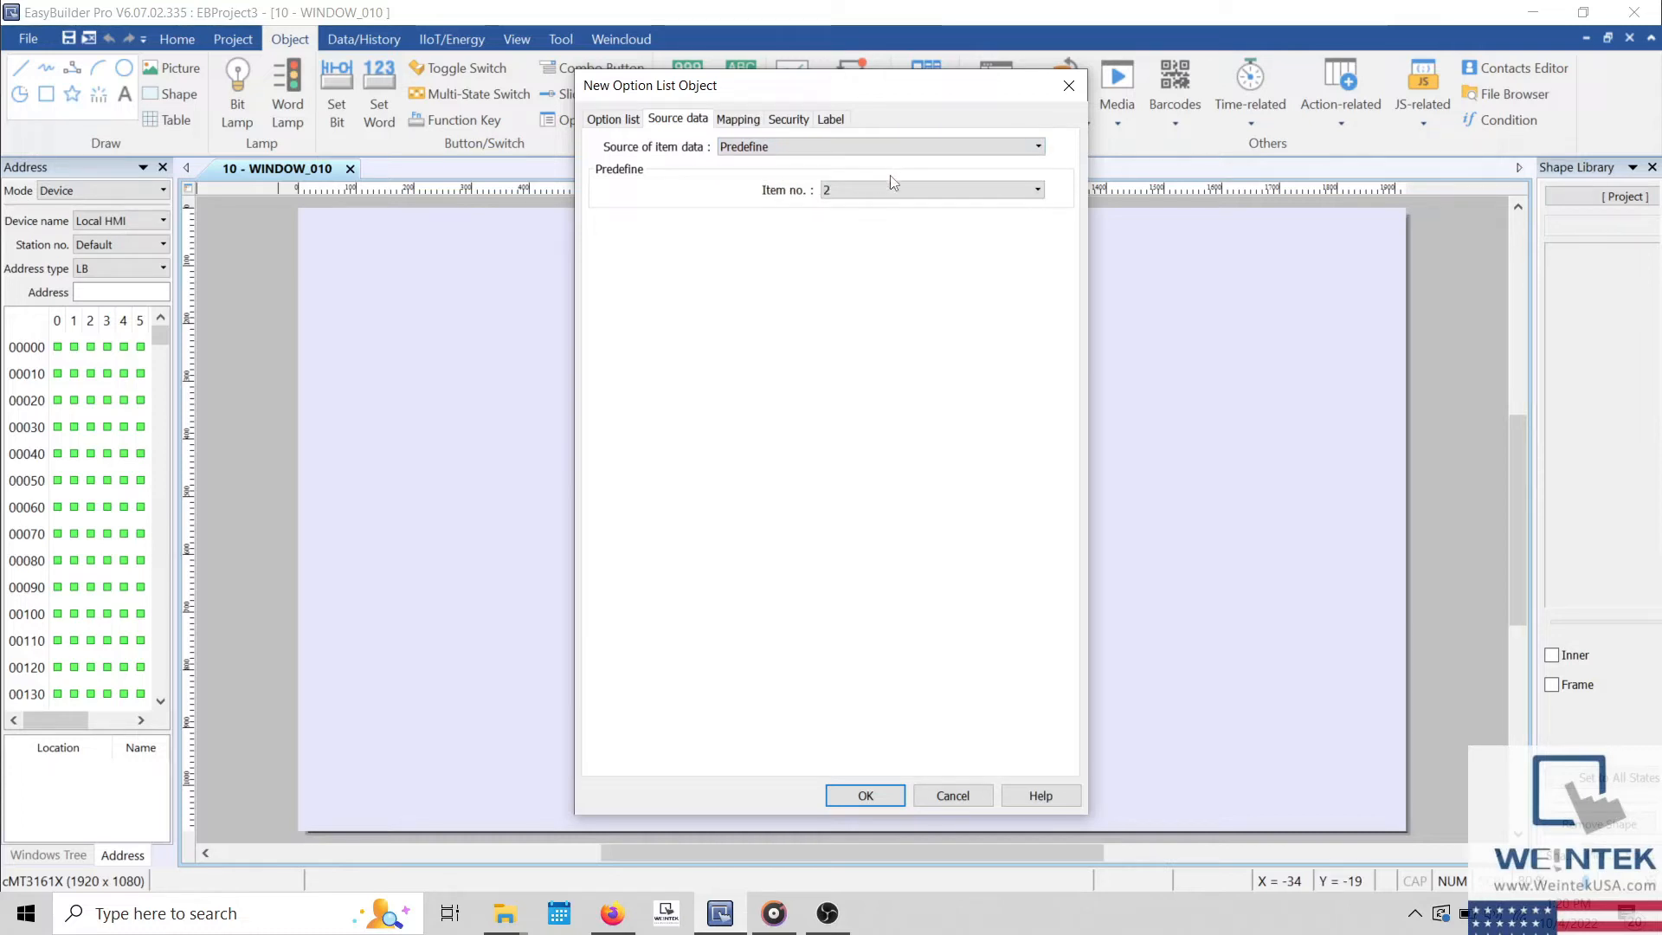
{"action": "left_click", "coordinate": [1036, 189]}
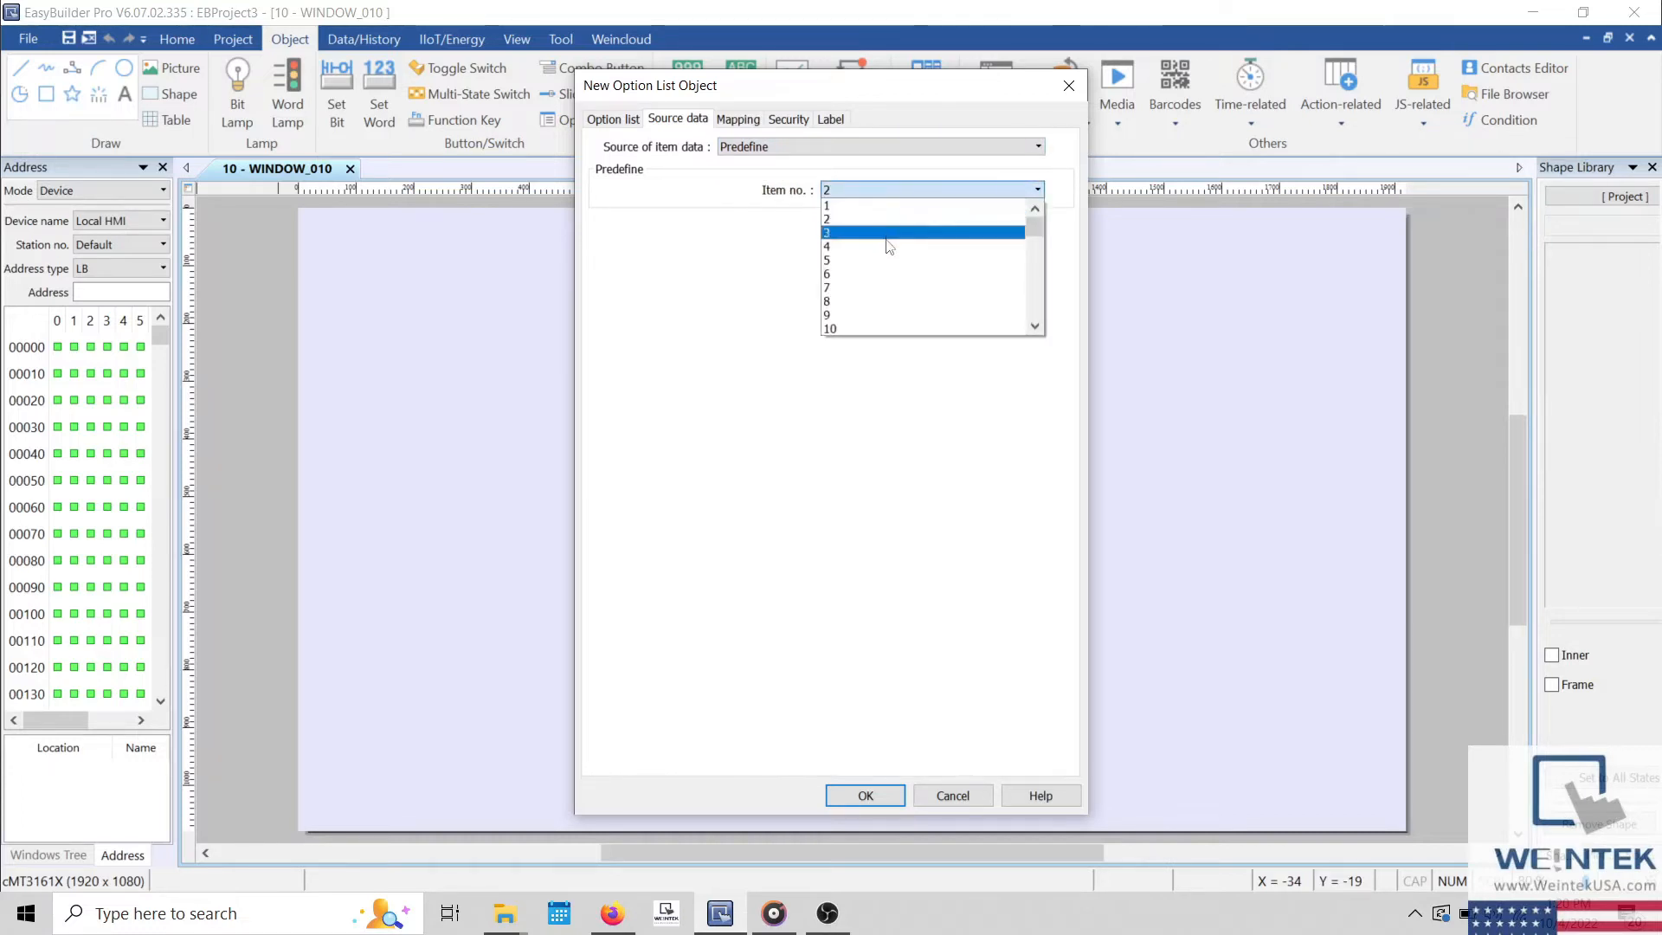
{"action": "left_click", "coordinate": [825, 246]}
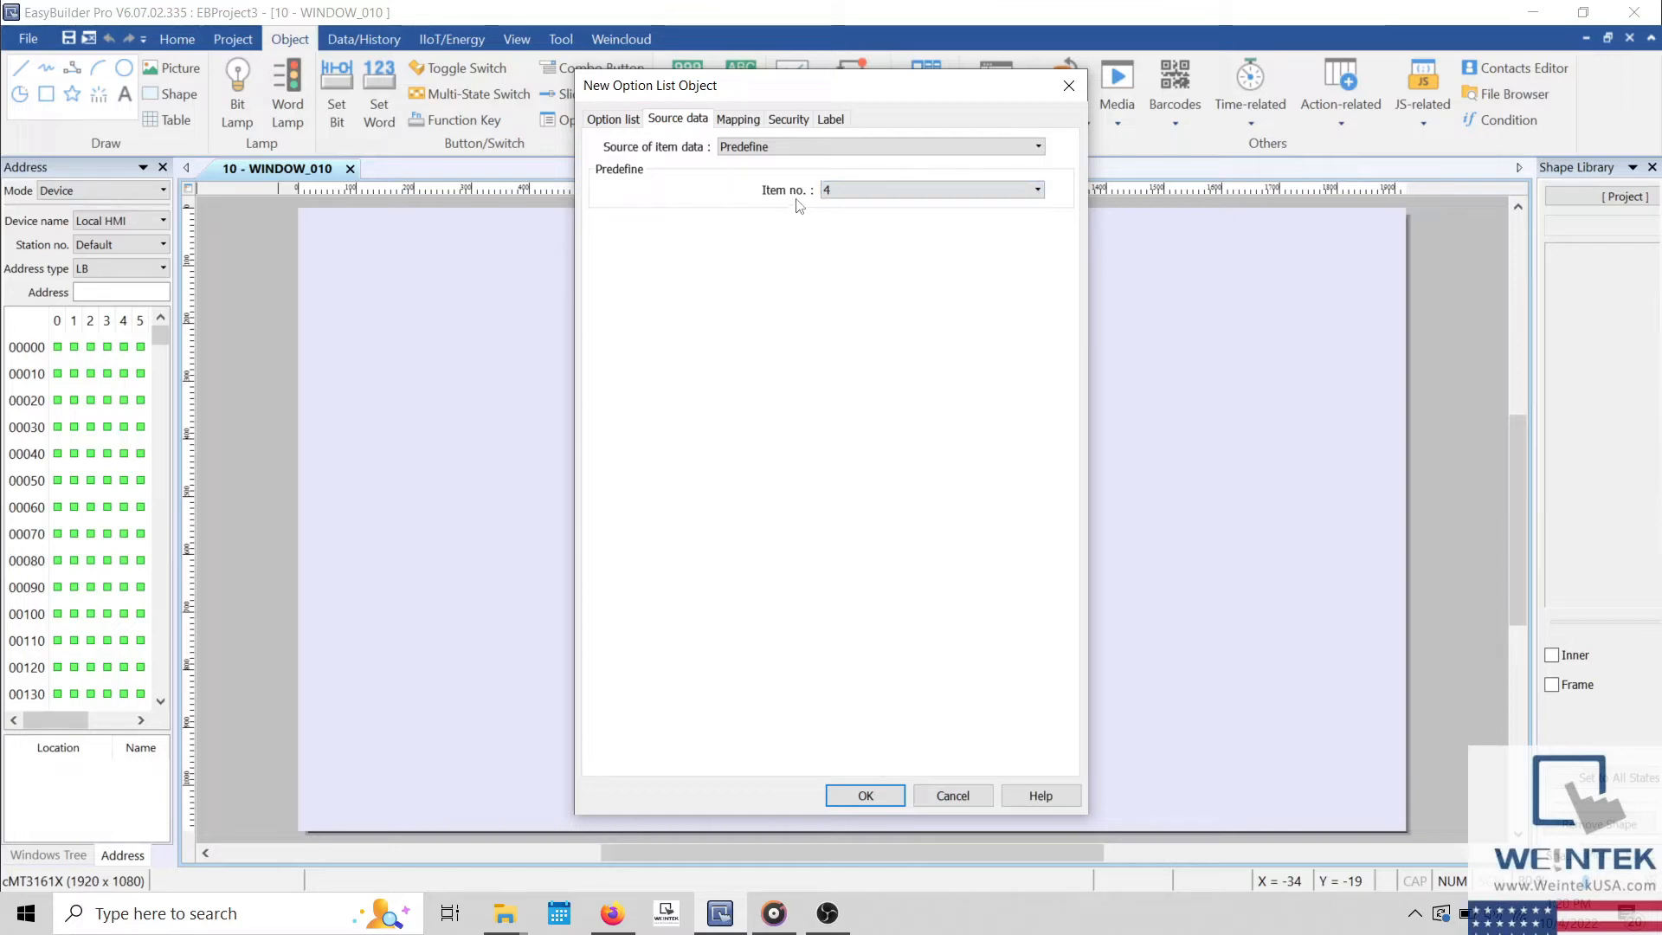
{"action": "mouse_move", "coordinate": [793, 211]}
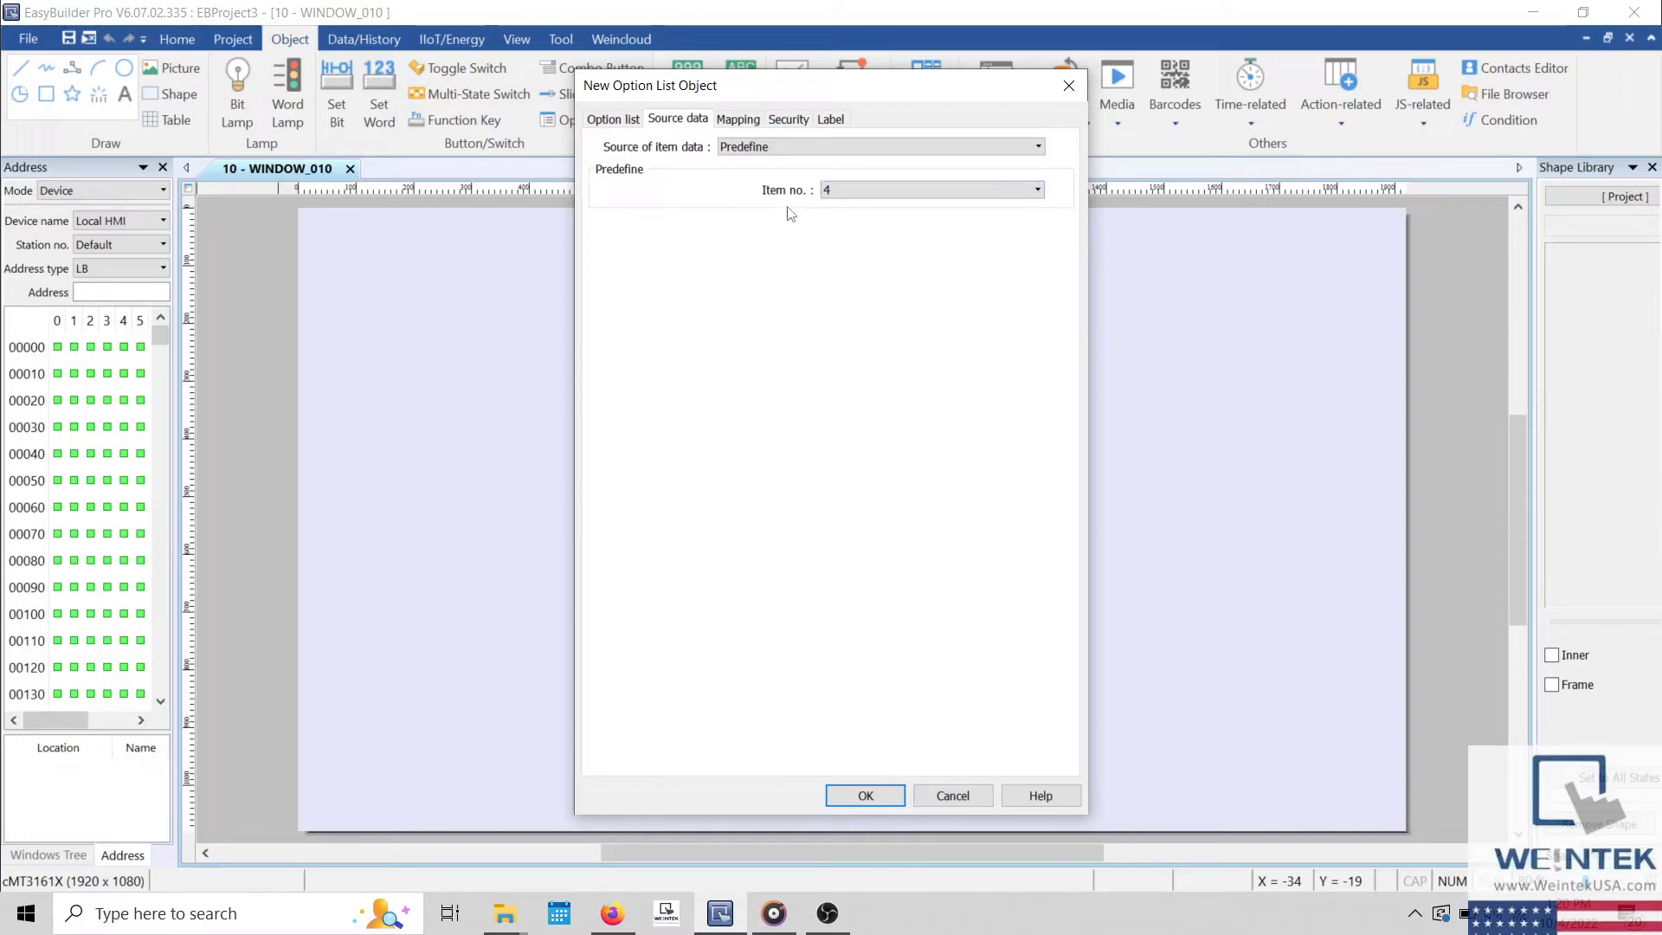
- Map items as Data 1–4, set the last item's value to 10, and confirm with OK
{"action": "left_click", "coordinate": [737, 120]}
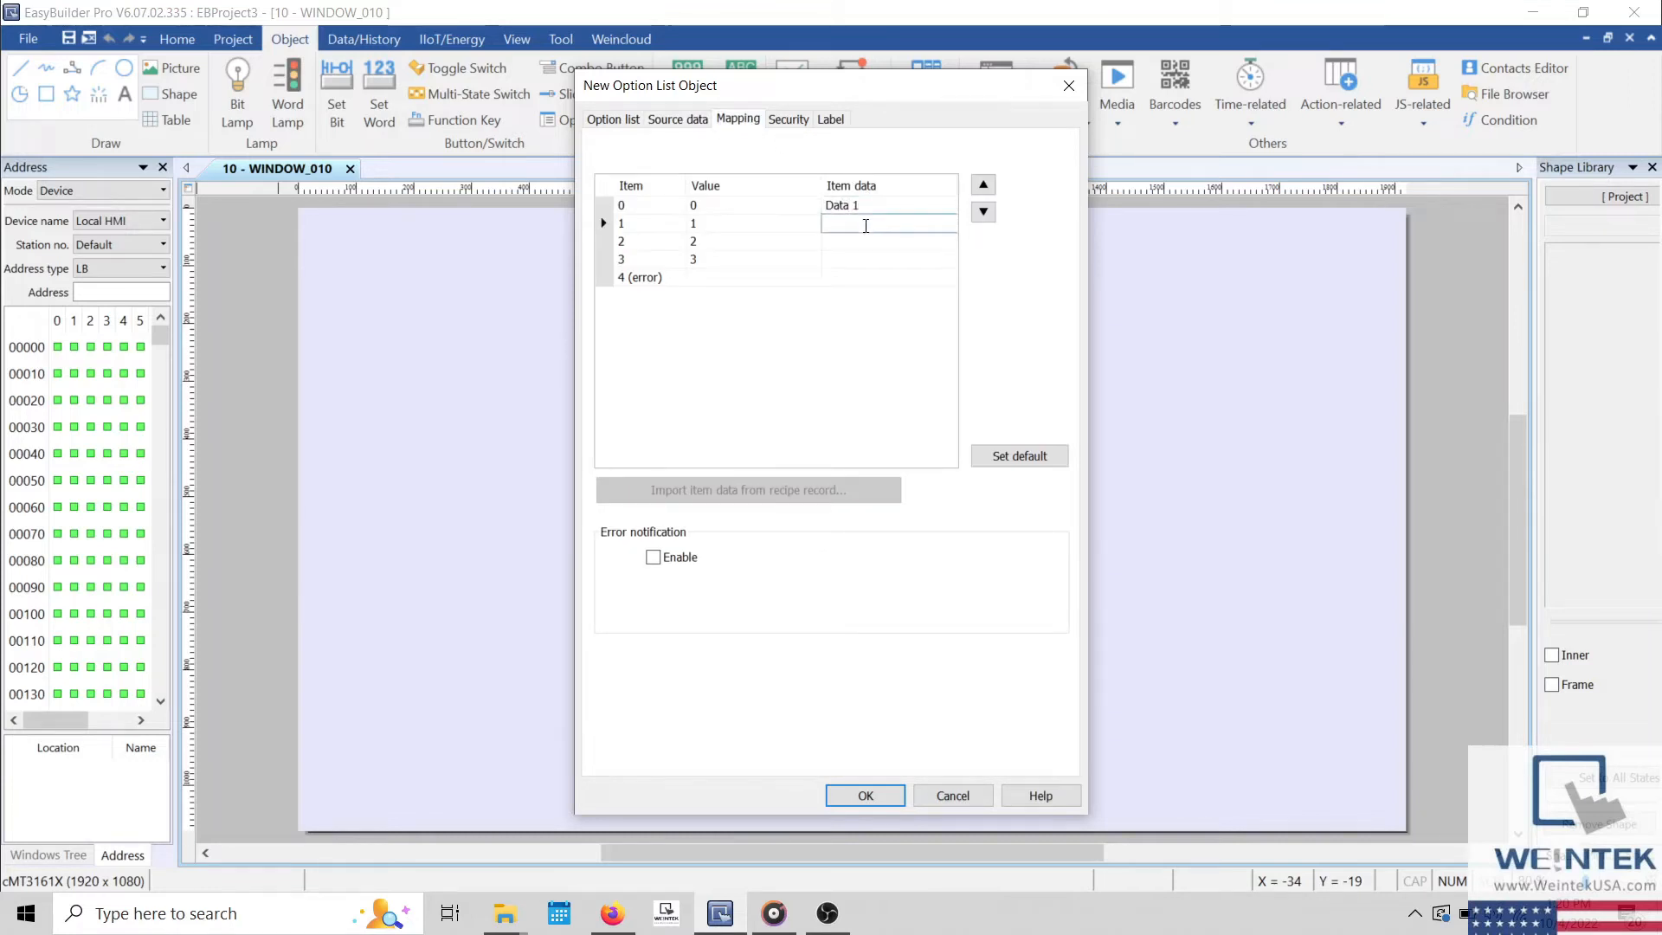
{"action": "type", "text": "Data 2"}
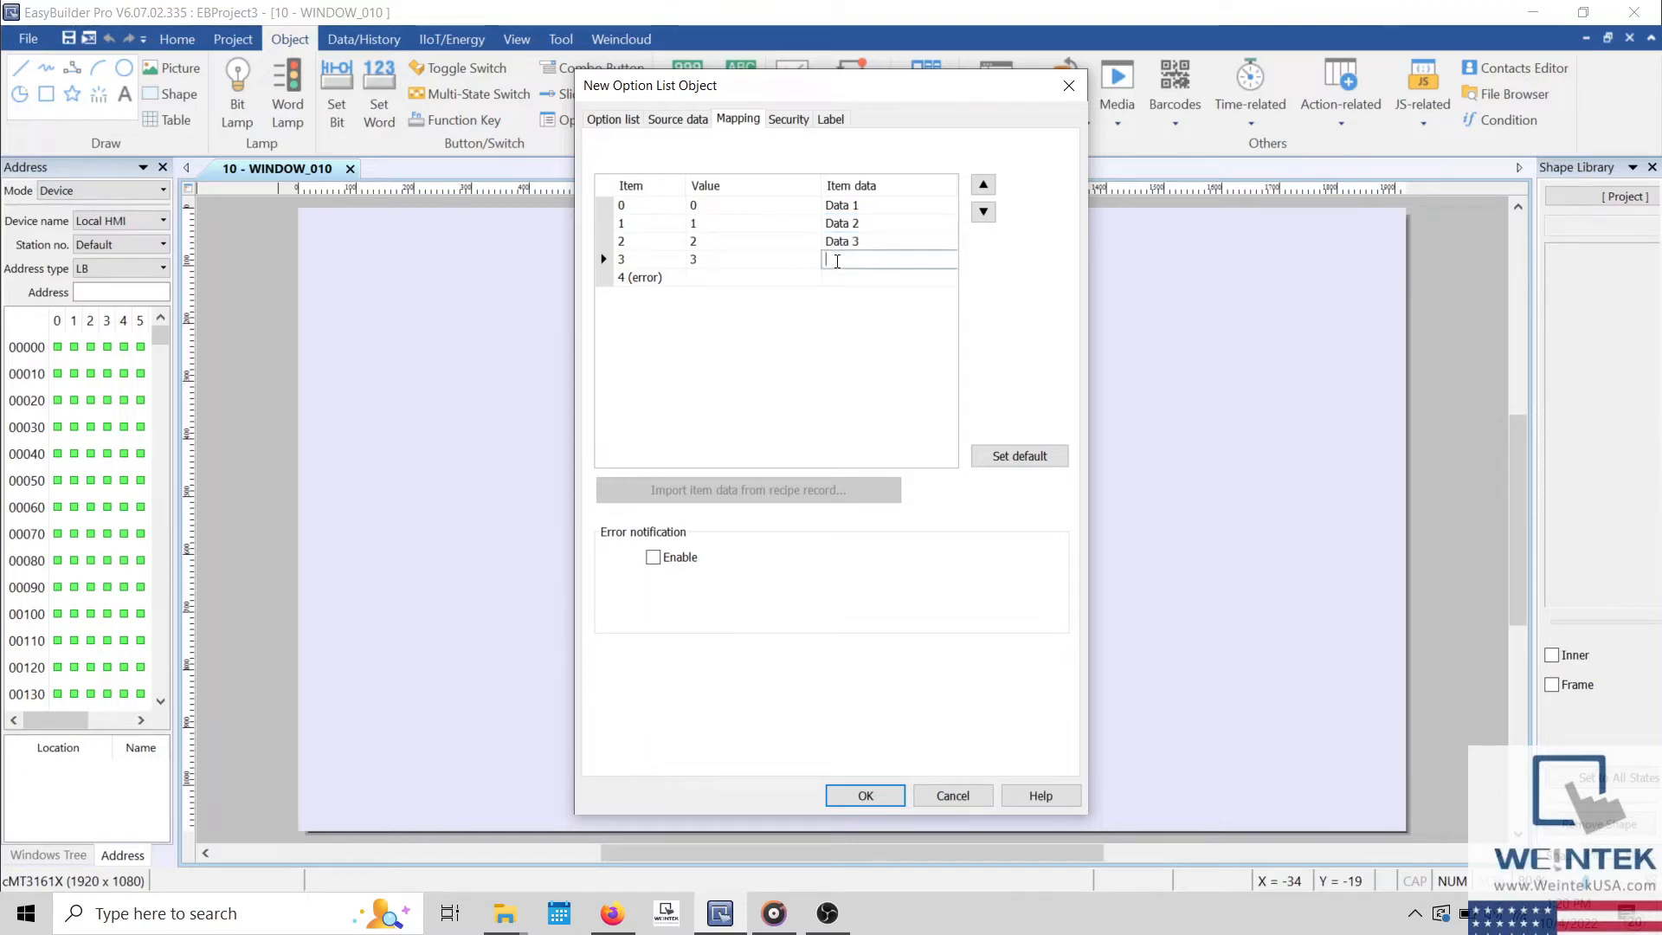
{"action": "type", "text": "Data 4"}
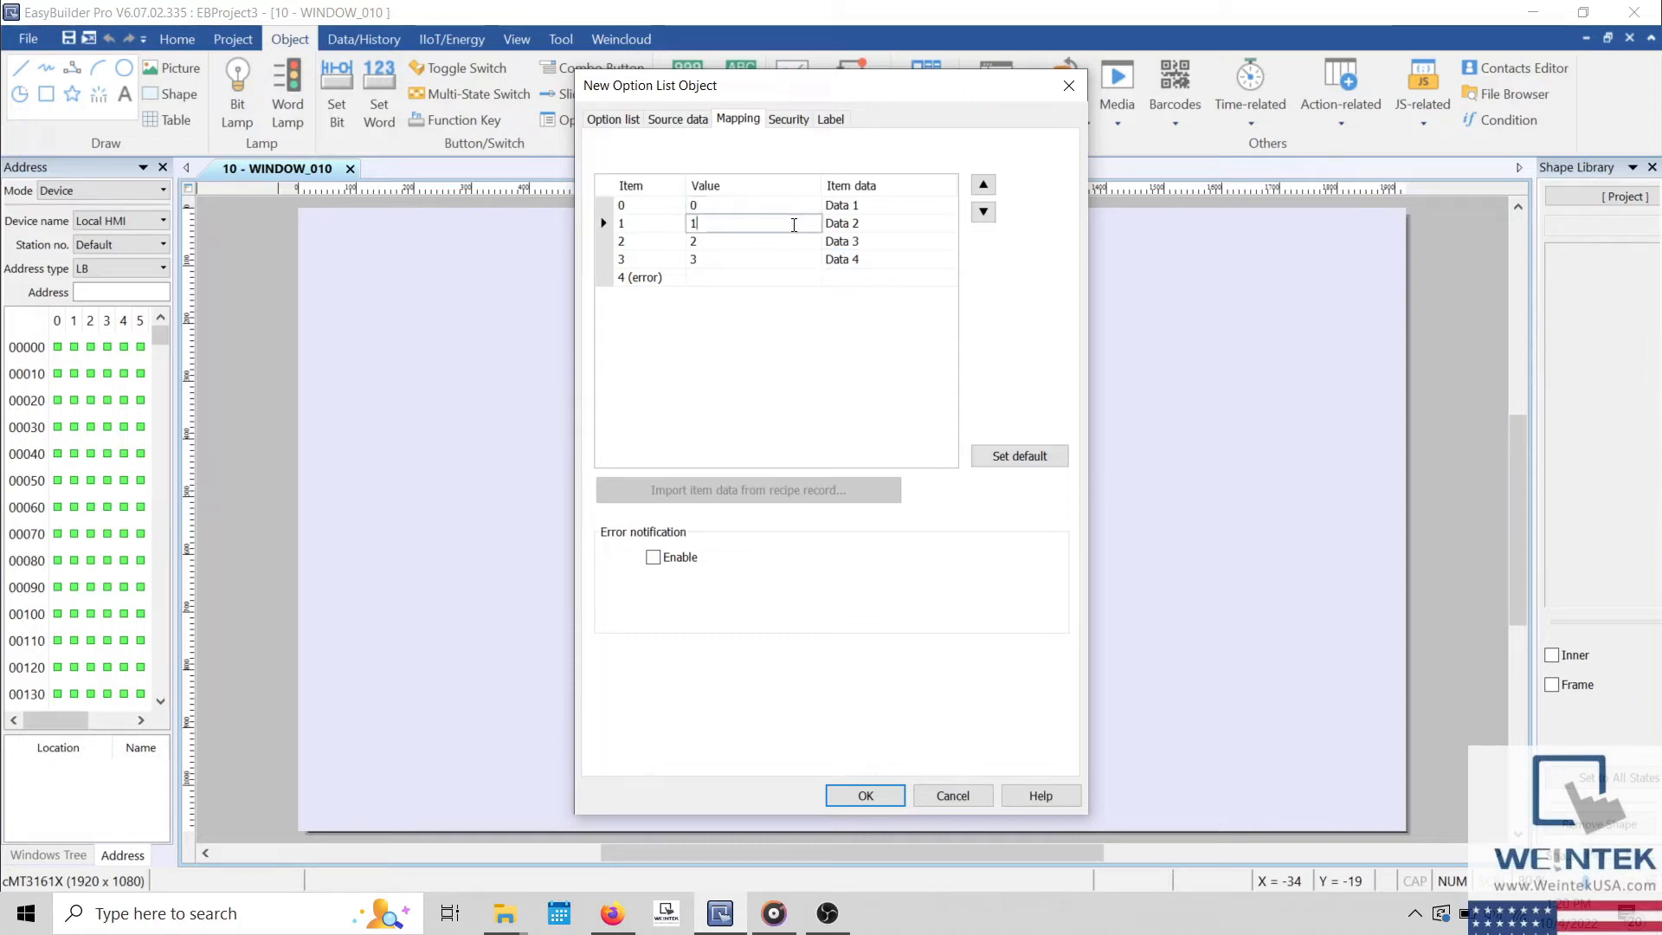
{"action": "left_click", "coordinate": [753, 259]}
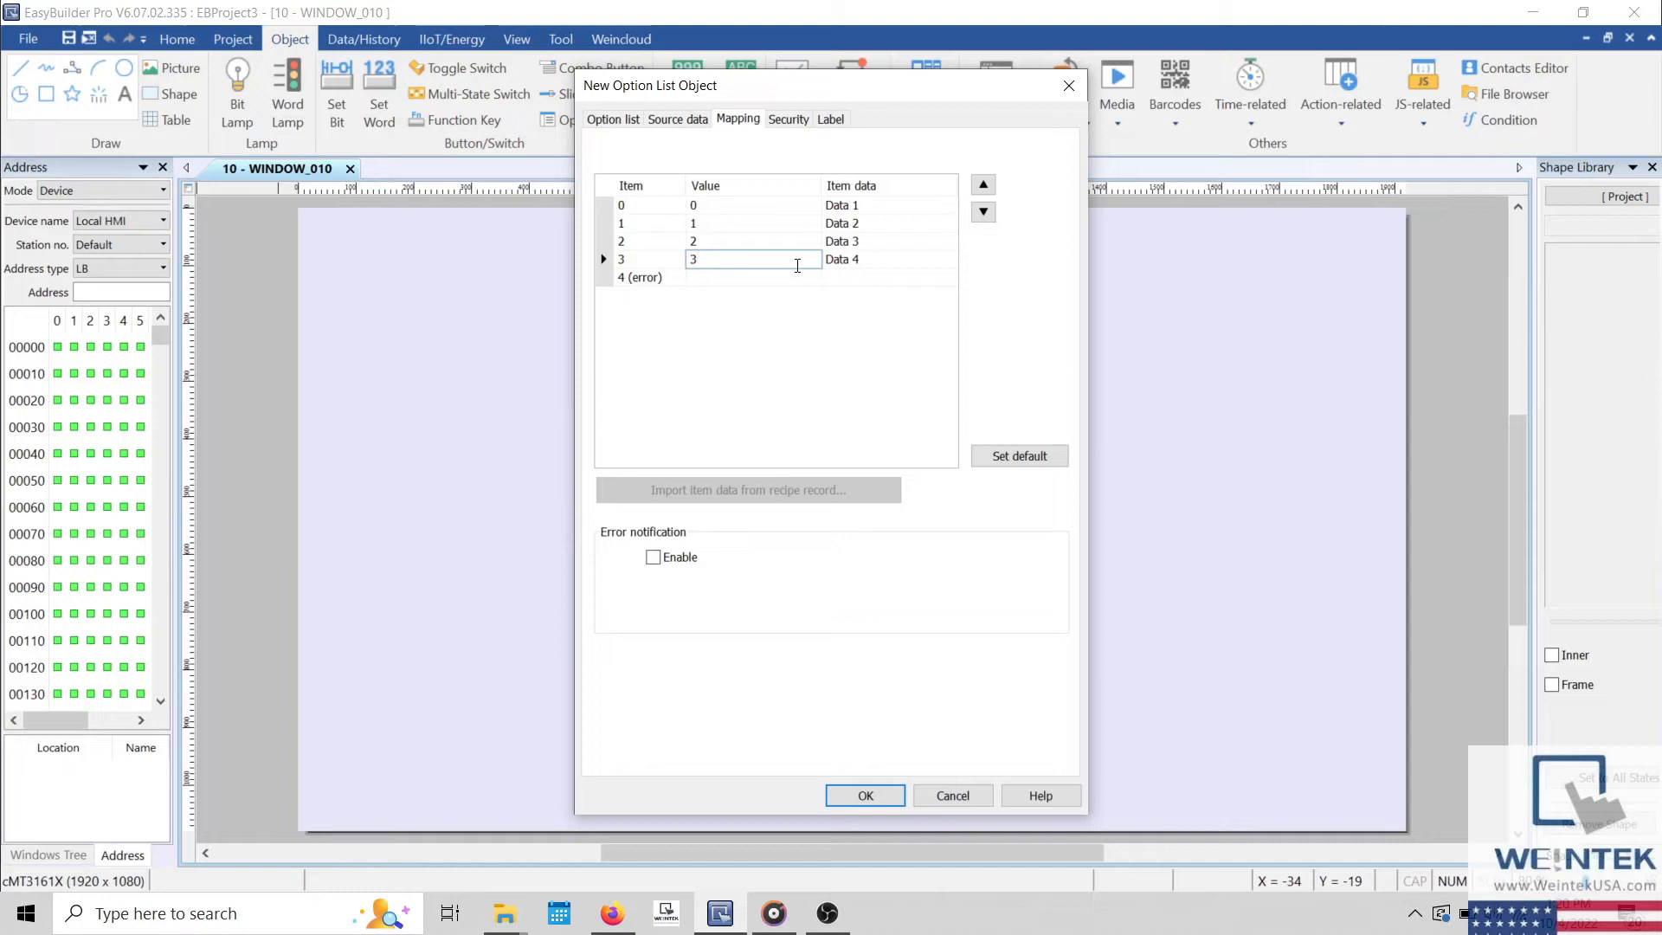
{"action": "type", "text": "10"}
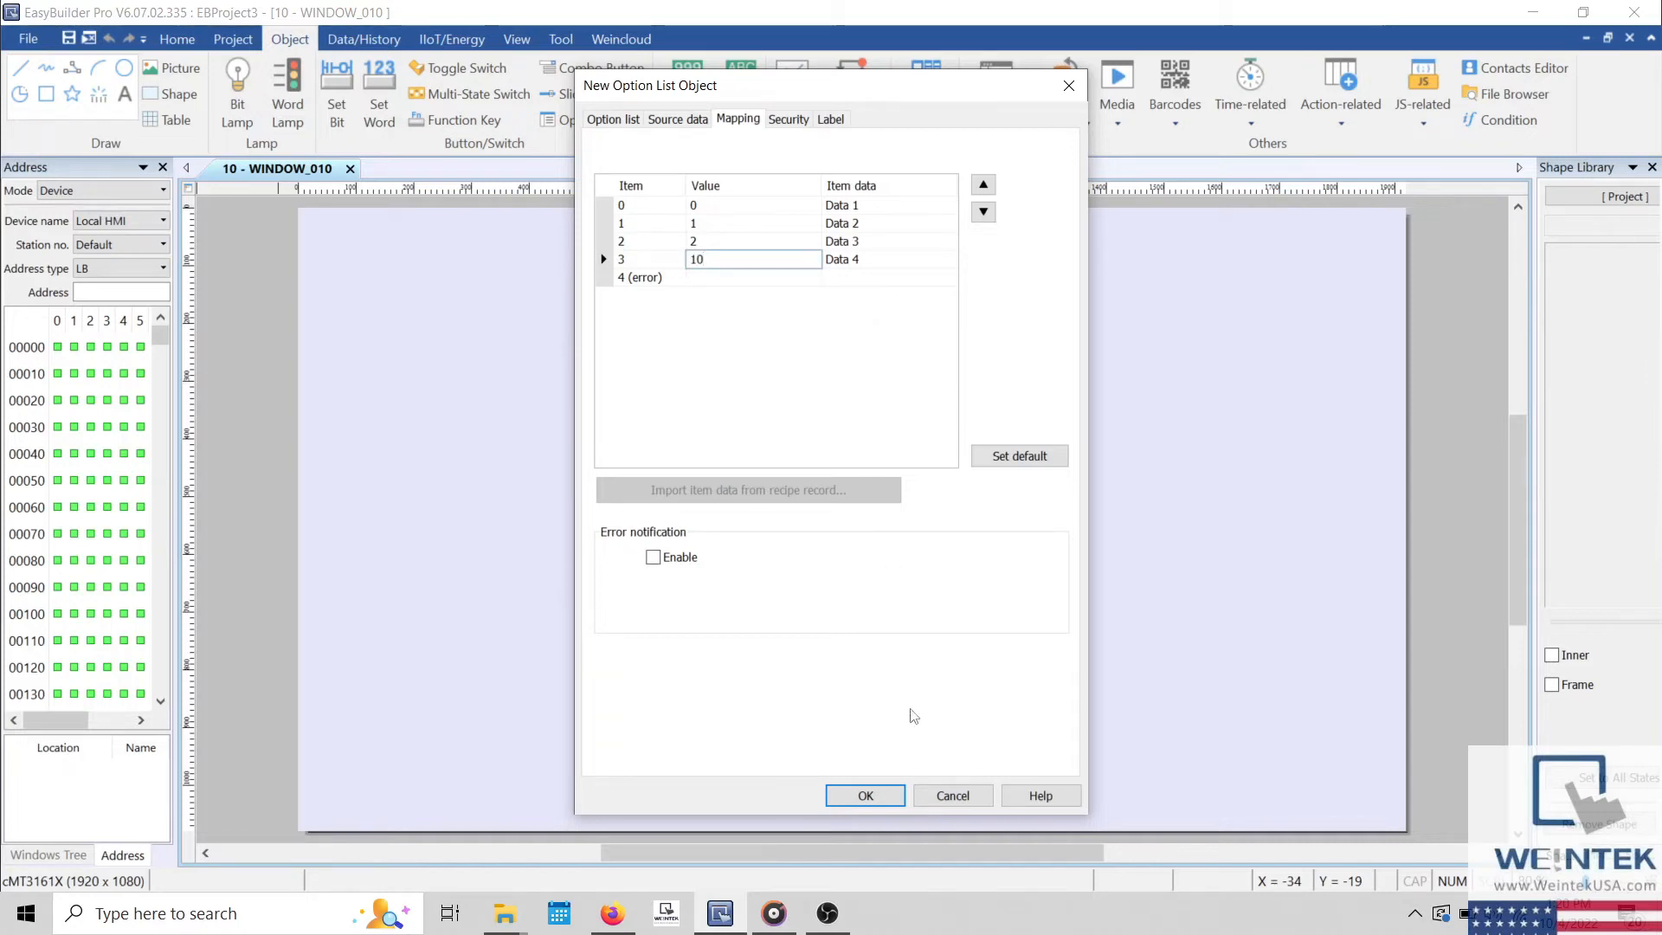
{"action": "left_click", "coordinate": [864, 795]}
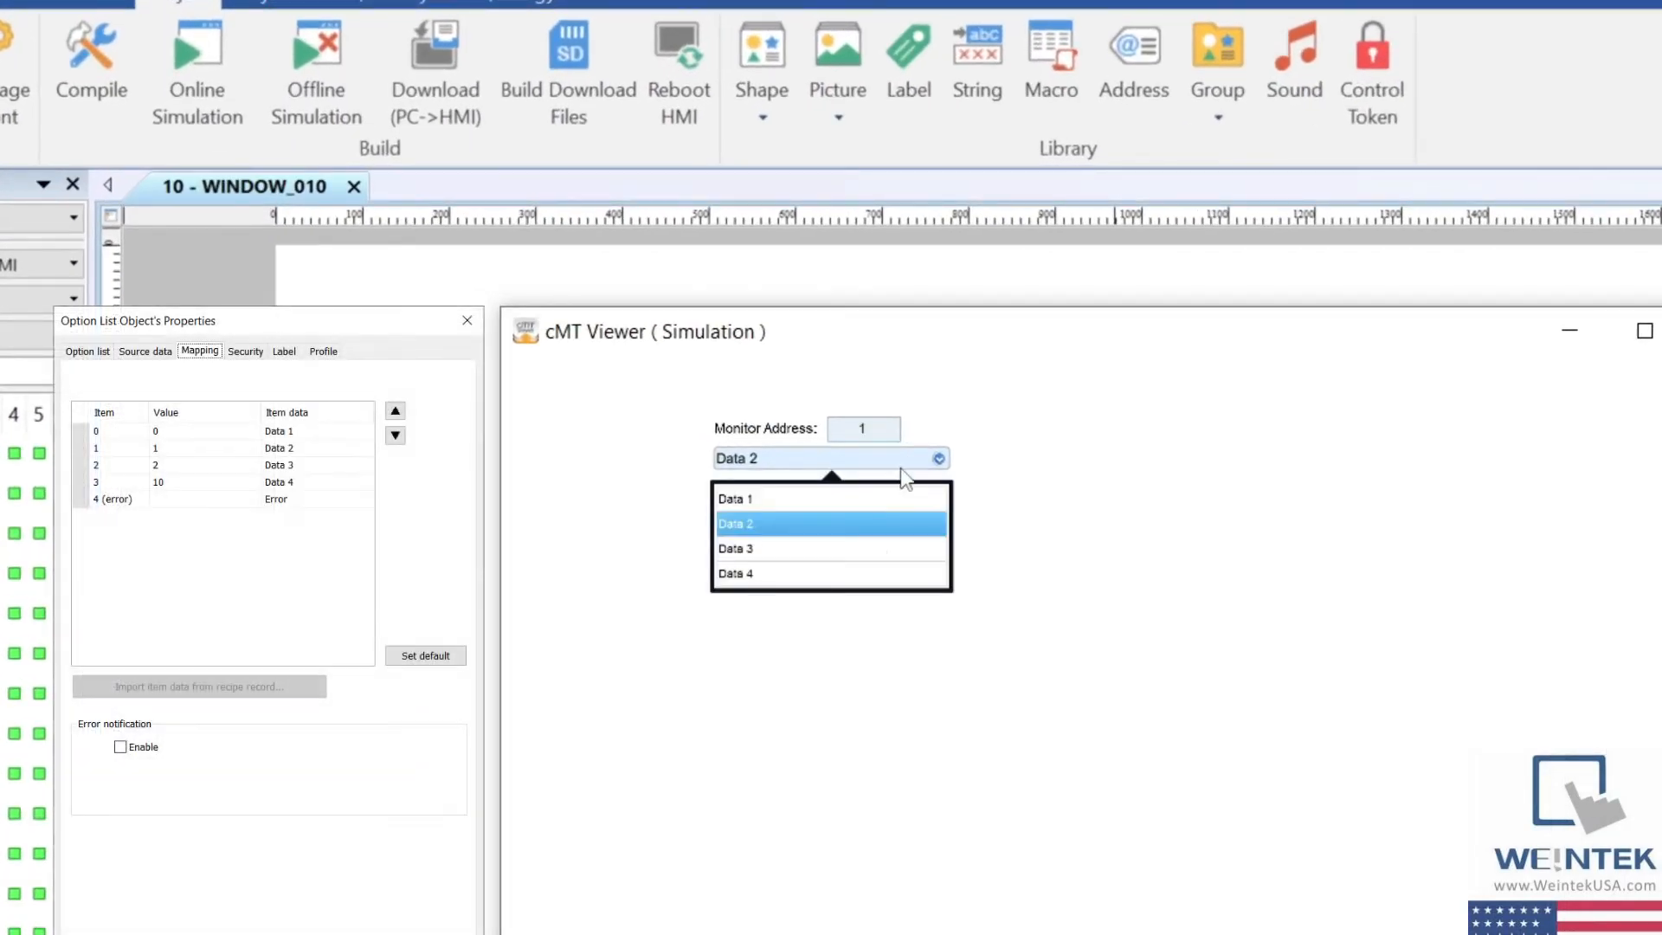
- Choose Data 2 in the simulated list, then enter monitor values 10, 2 and 7 to see Error
{"action": "left_click", "coordinate": [734, 549]}
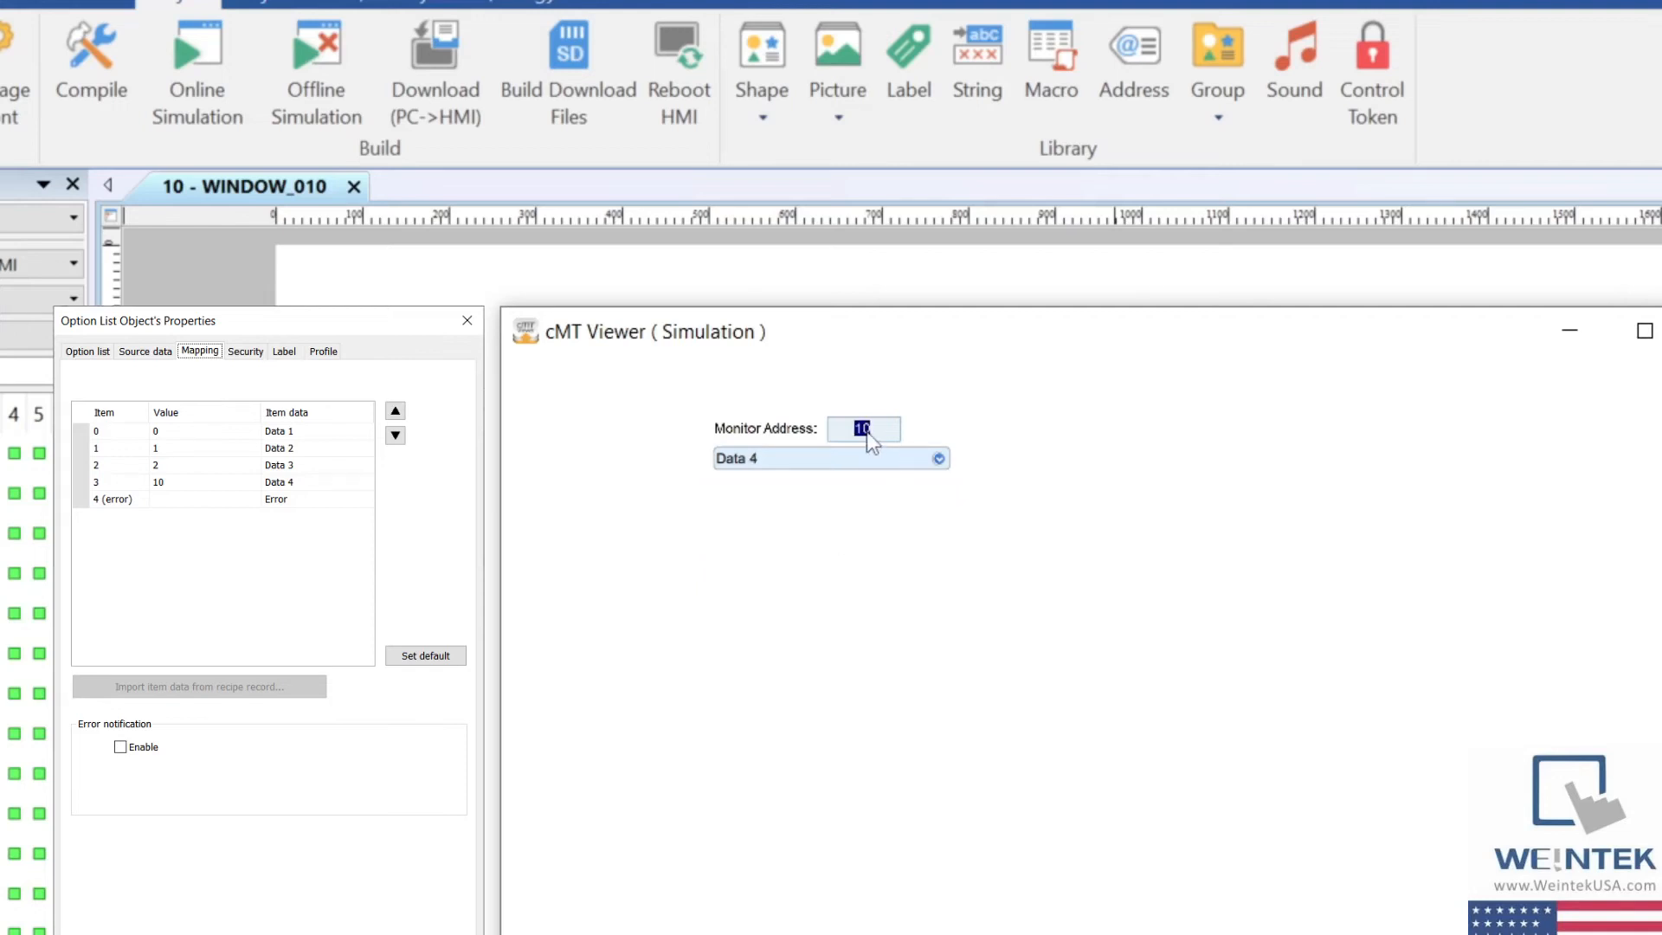
{"action": "type", "text": "1"}
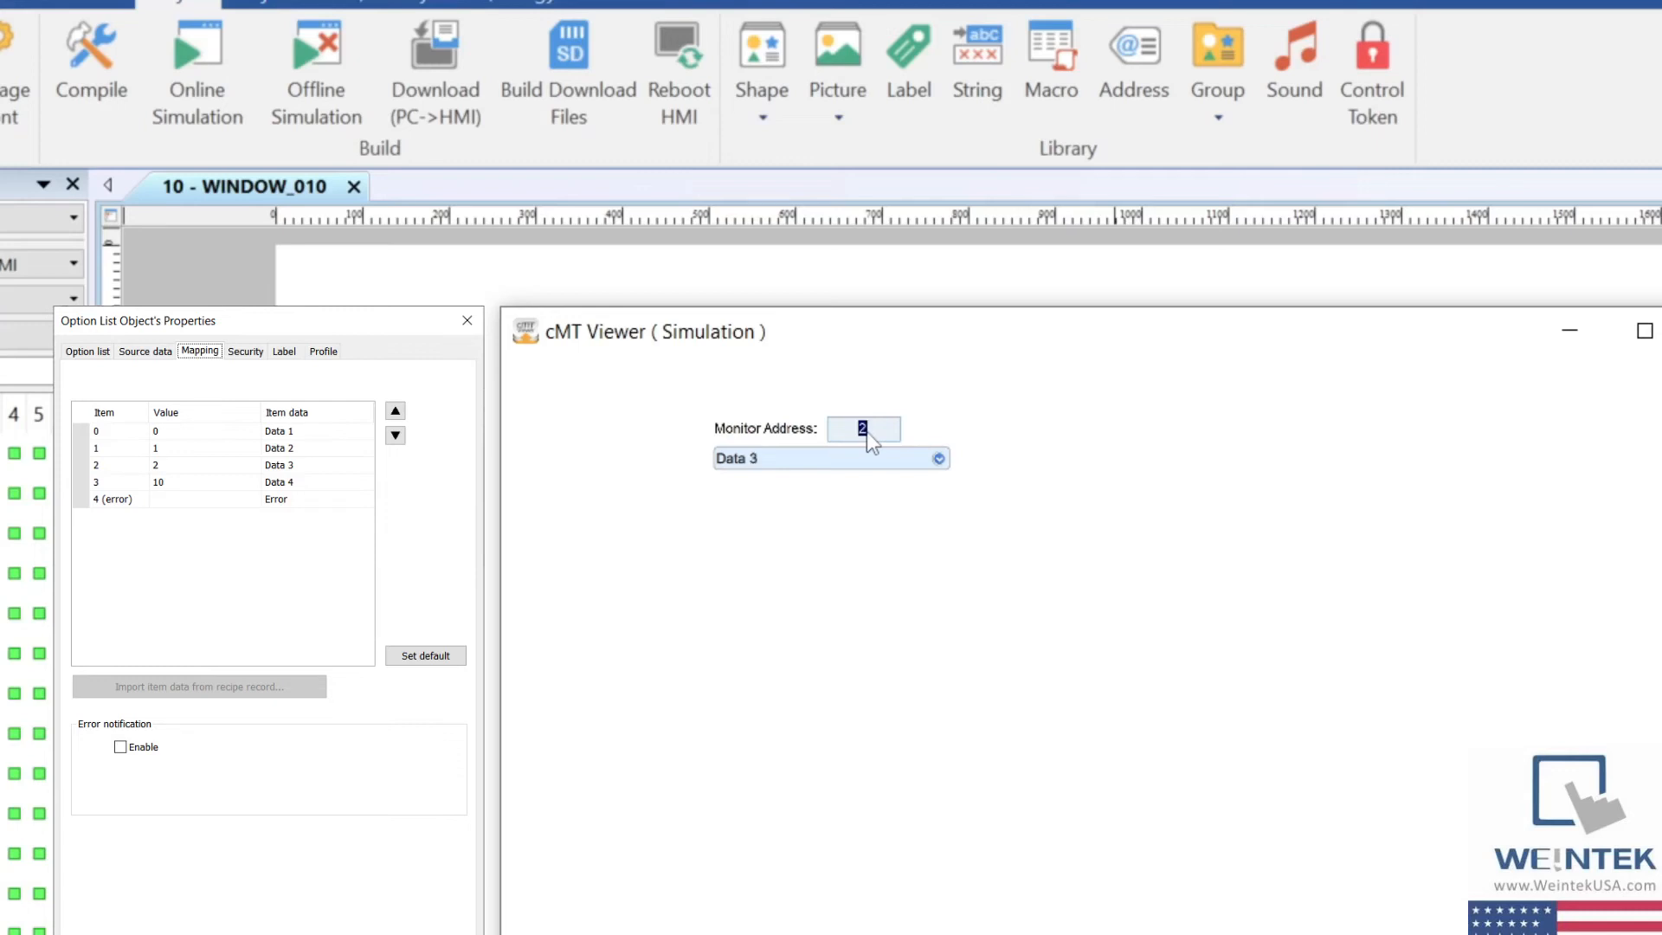
{"action": "type", "text": "7"}
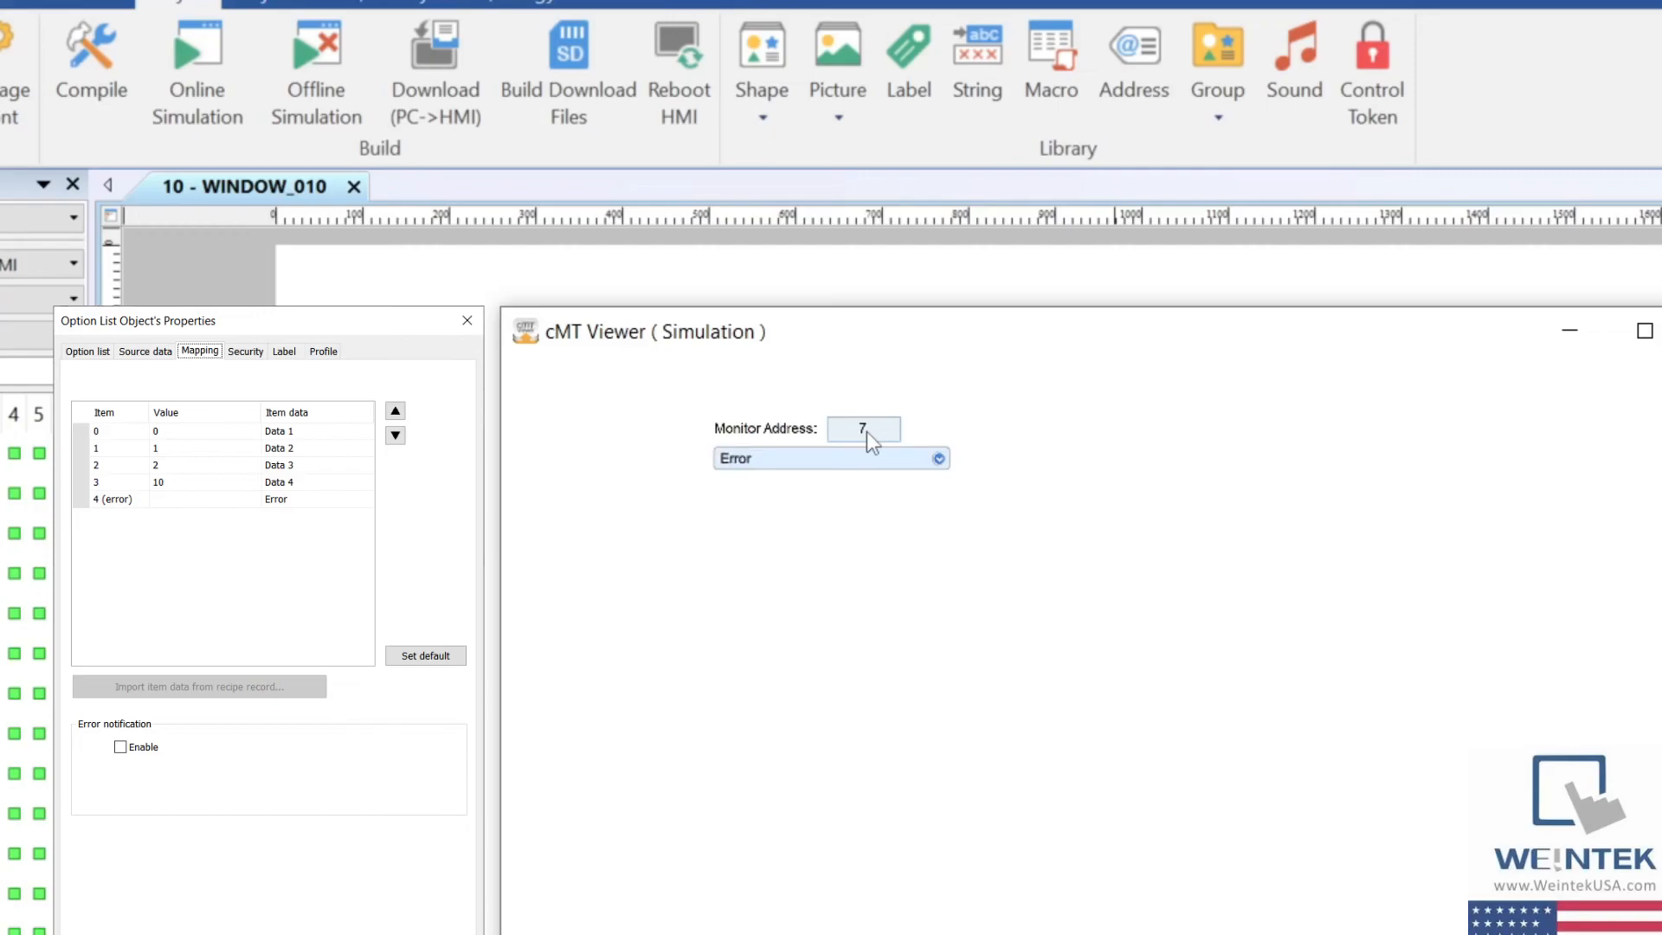